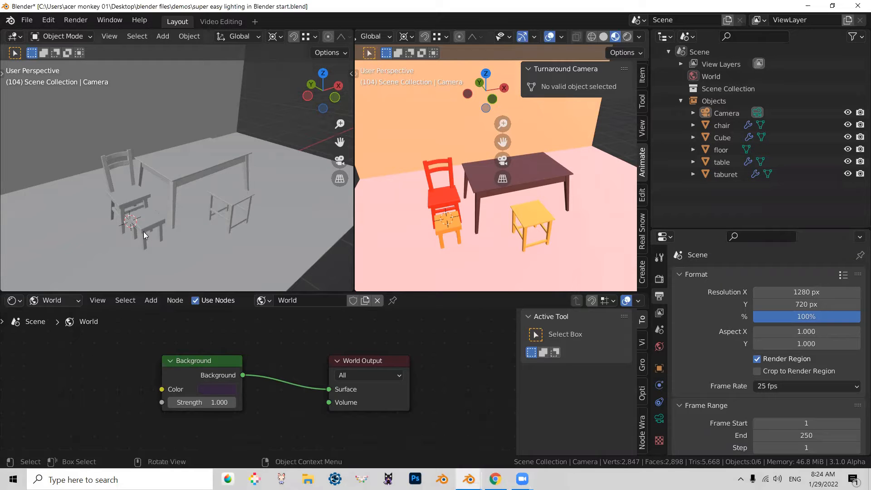
pyautogui.moveTo(294, 257)
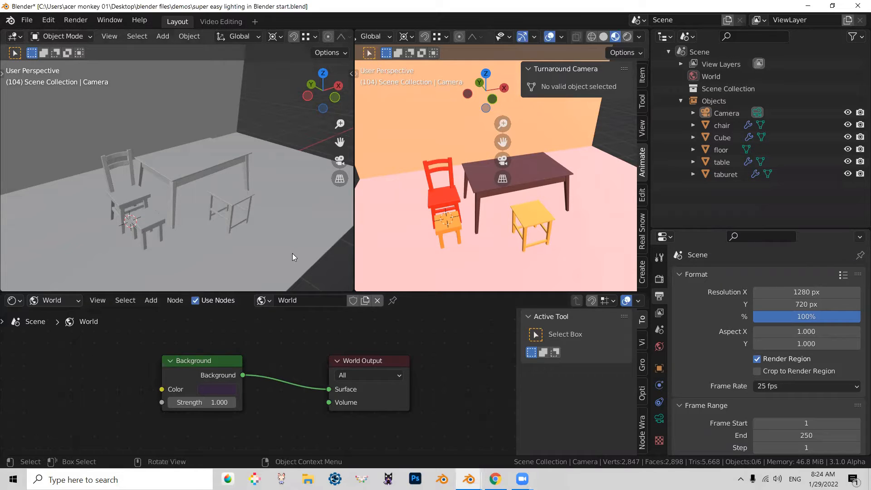
pyautogui.moveTo(96, 182)
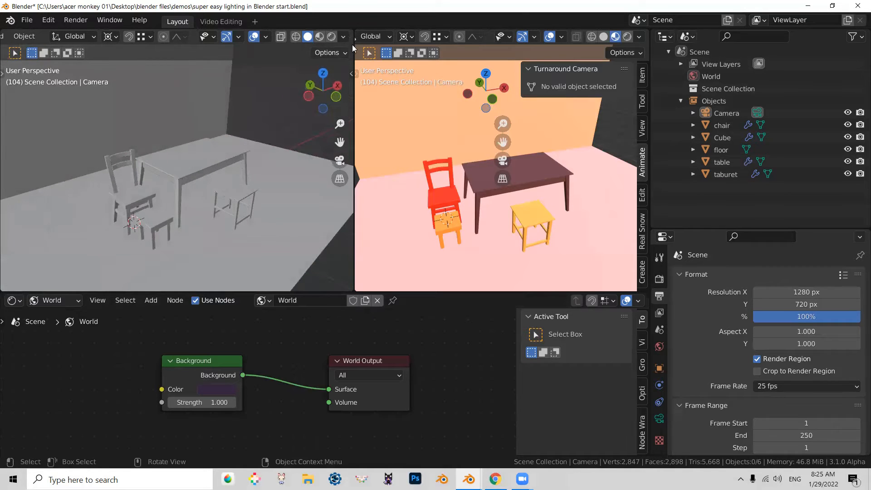
# Enable cavity shading in the solid viewport and set its type to World.
pyautogui.click(343, 36)
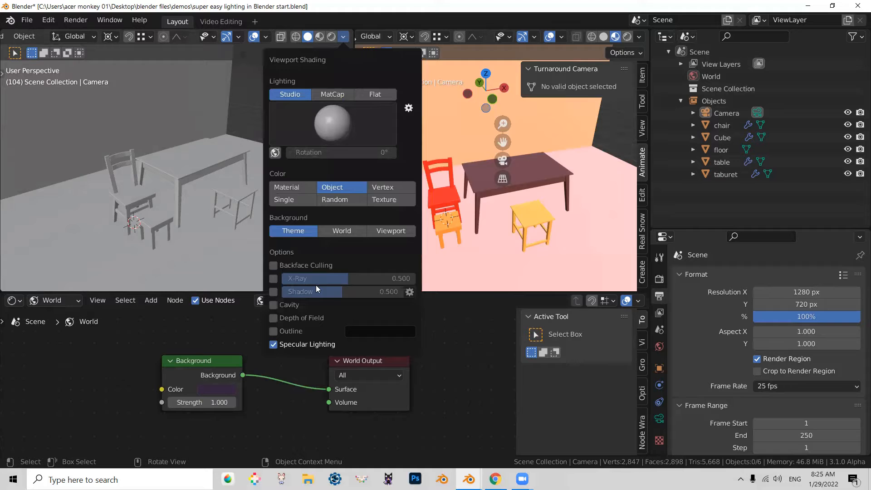
pyautogui.moveTo(287, 318)
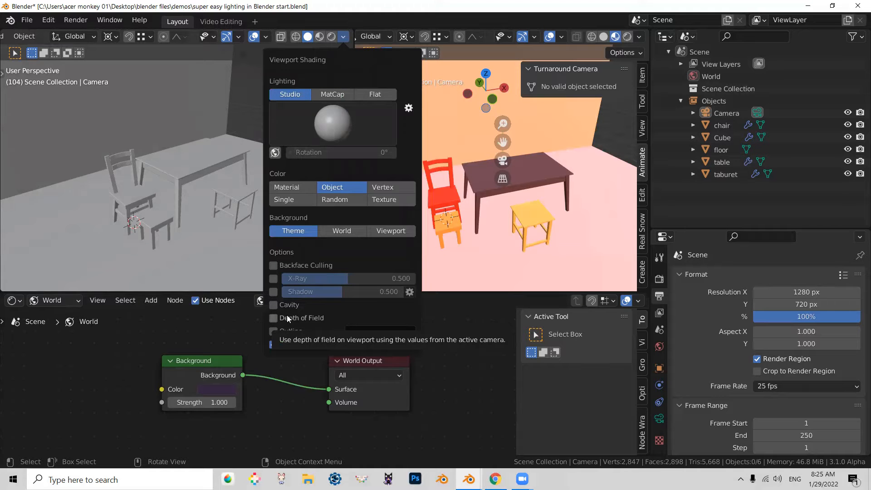
pyautogui.click(272, 304)
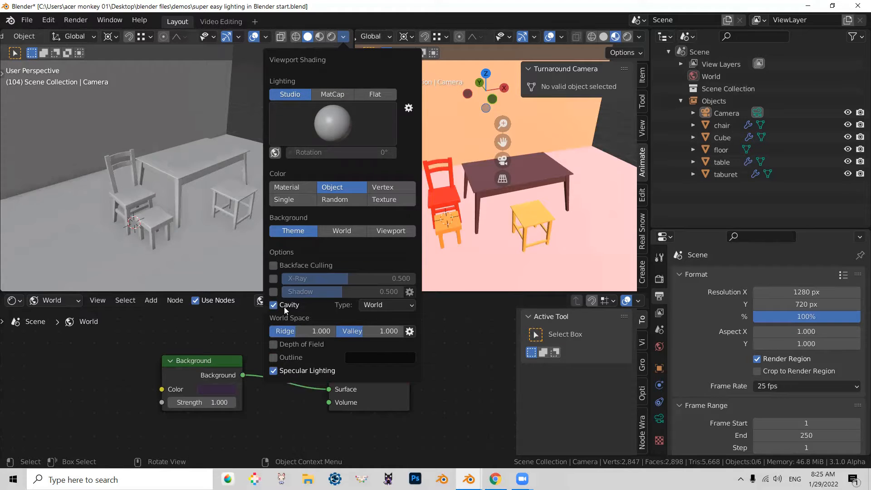
pyautogui.click(386, 305)
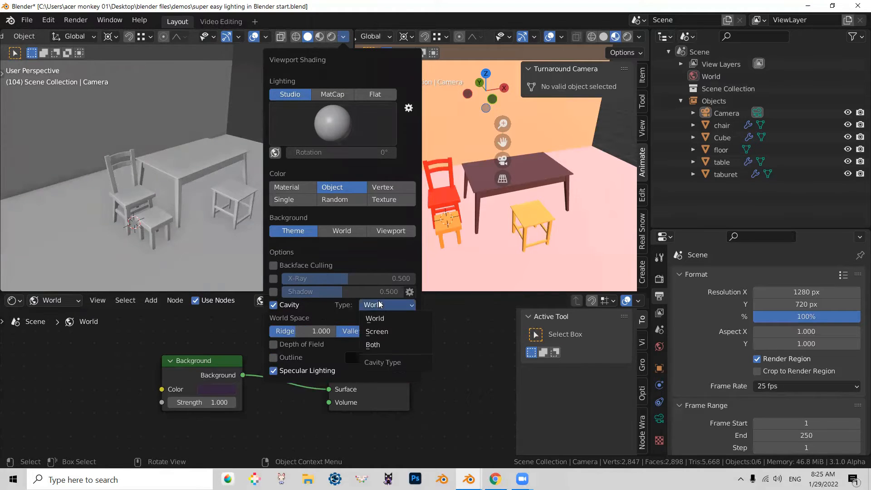
pyautogui.moveTo(372, 344)
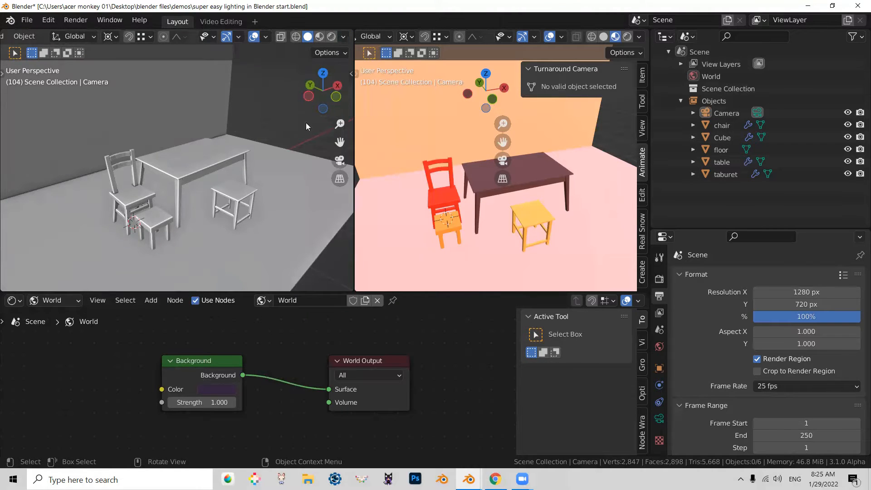
pyautogui.click(343, 37)
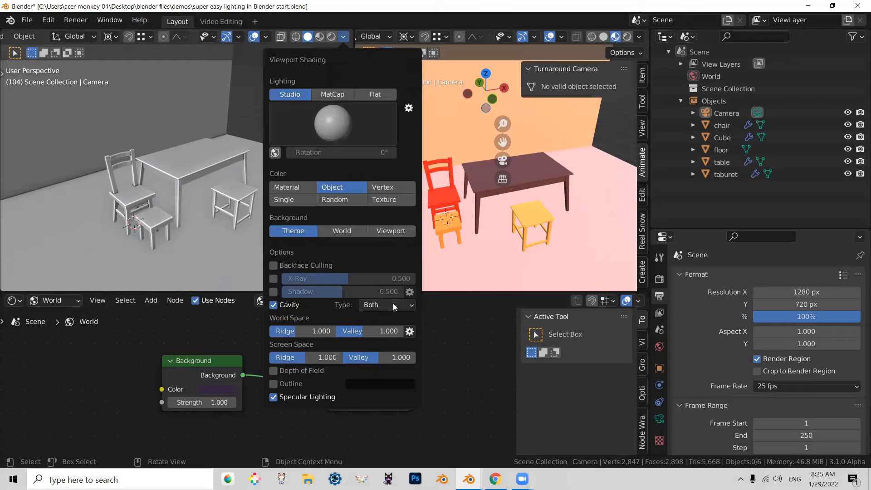
pyautogui.click(386, 304)
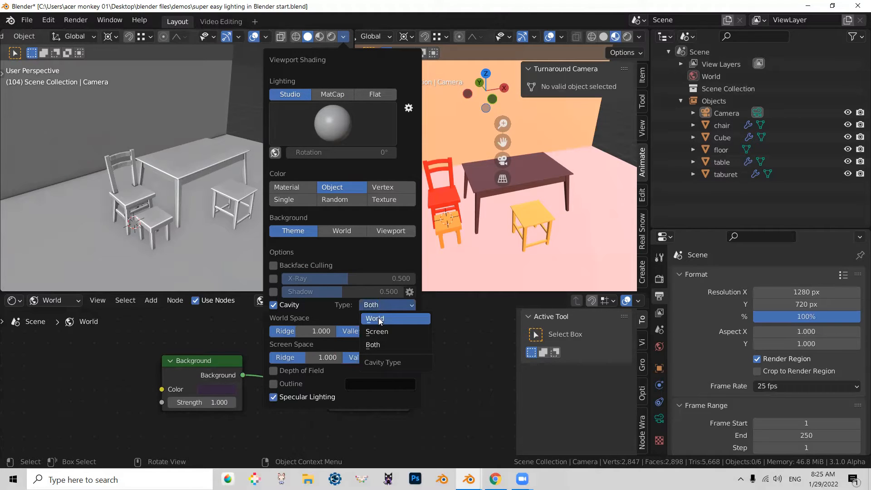
pyautogui.click(374, 319)
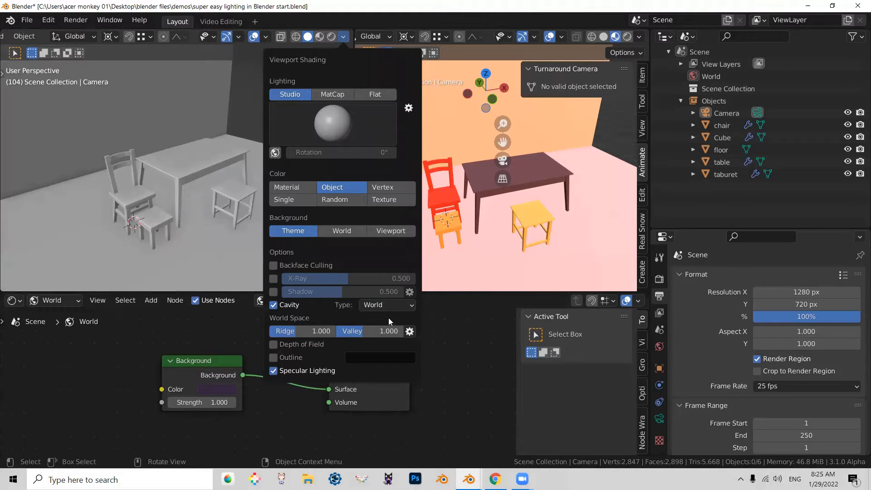
pyautogui.click(205, 99)
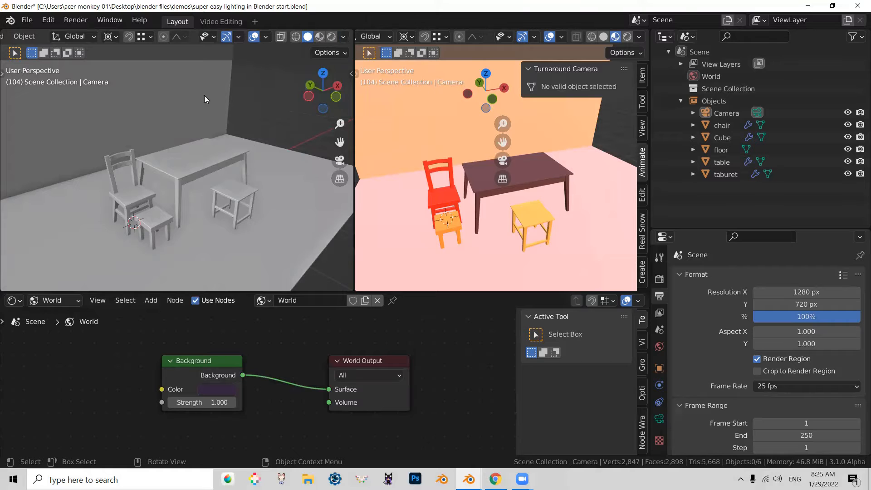
# Pick a brighter studio light, then switch the left viewport to Material Preview.
pyautogui.click(343, 37)
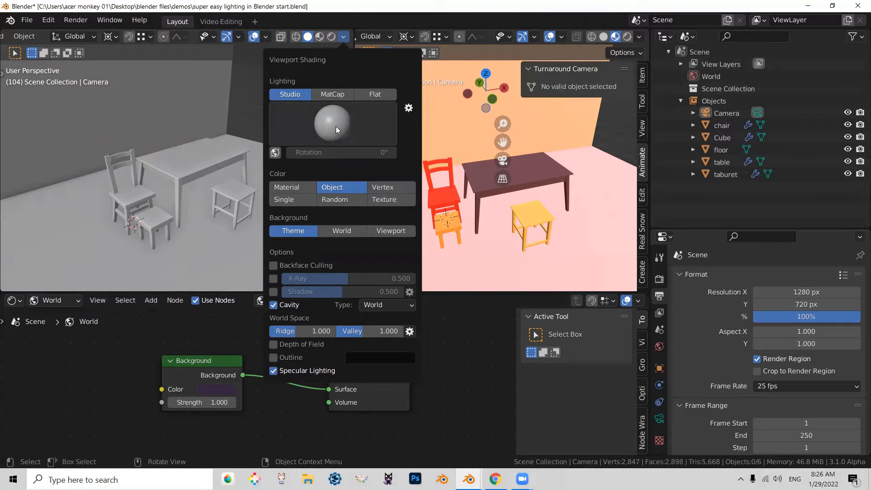
pyautogui.click(331, 123)
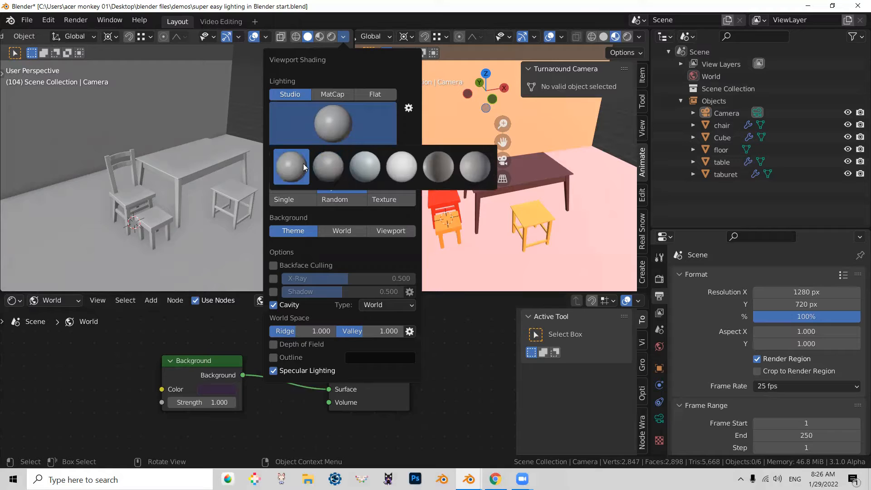
pyautogui.click(474, 168)
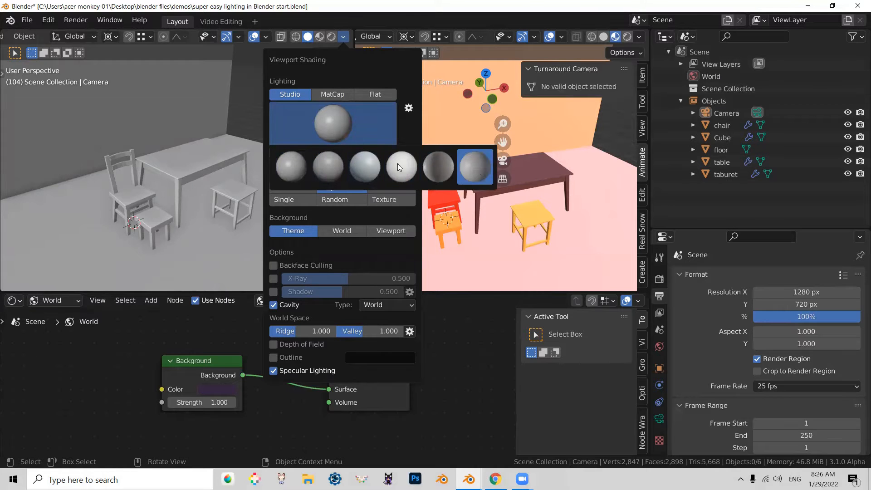
pyautogui.click(364, 166)
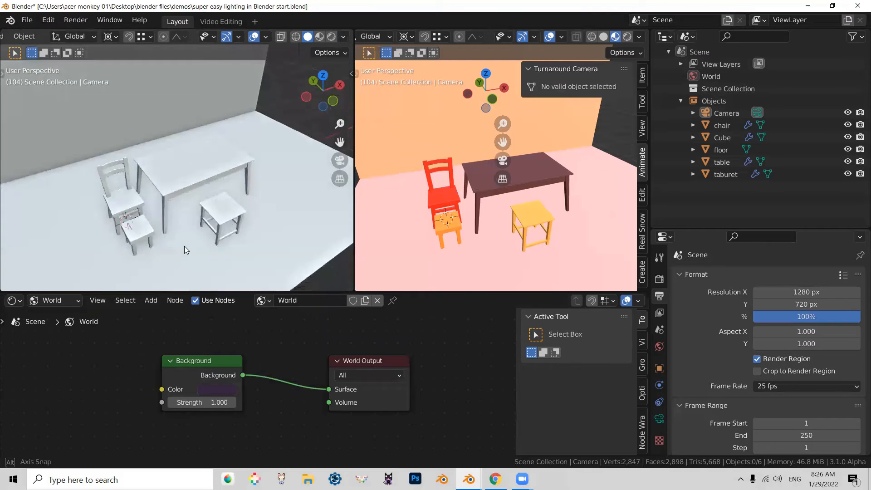
pyautogui.click(319, 37)
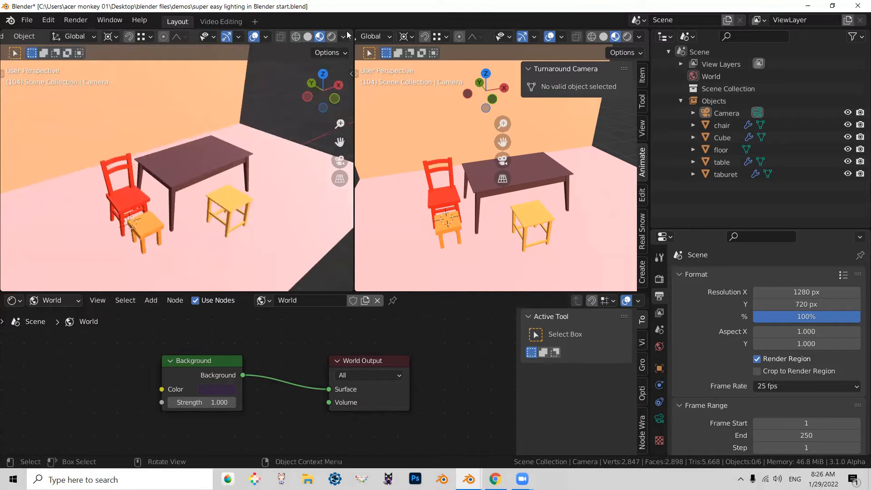
# Open the Material Preview shading popover to reach World Opacity and Blur.
pyautogui.click(343, 36)
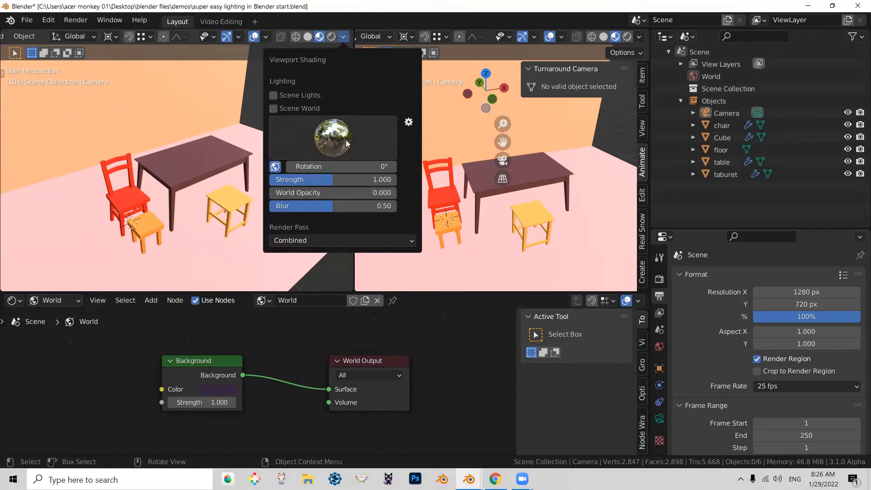
pyautogui.moveTo(334, 158)
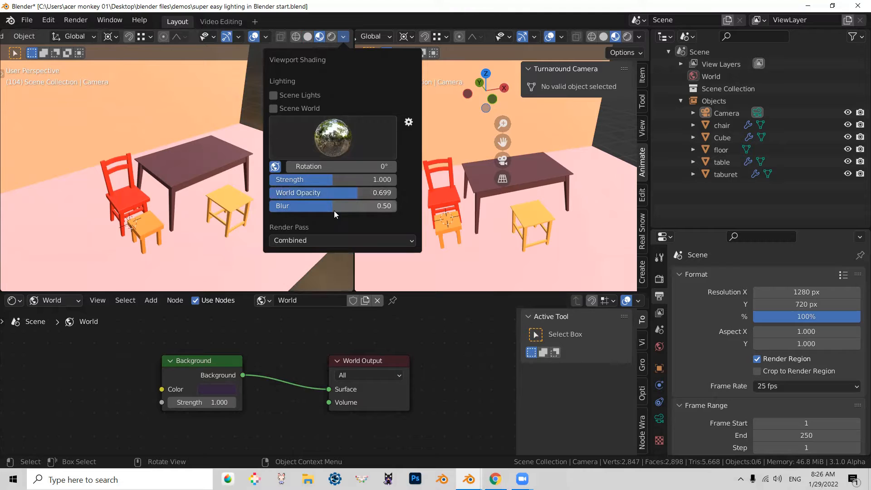
pyautogui.moveTo(331, 210)
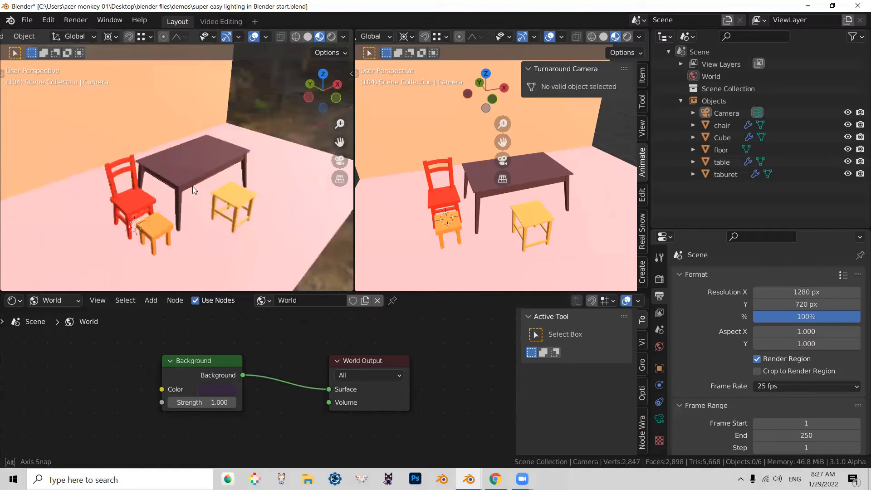
pyautogui.moveTo(318, 37)
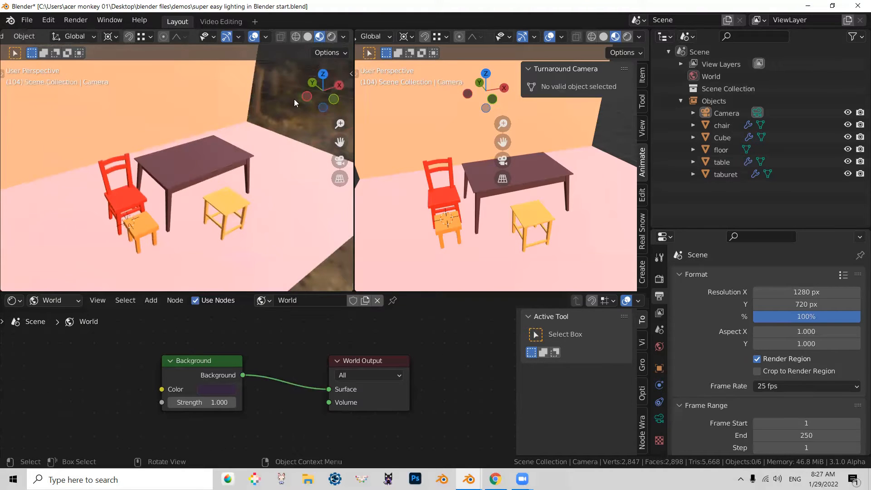
# Switch the left viewport to Rendered view and enable Scene World lighting.
pyautogui.click(331, 37)
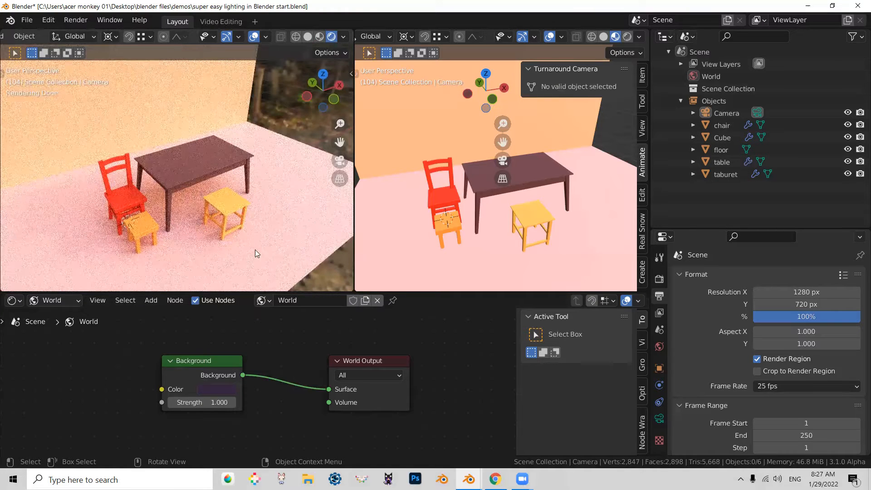
pyautogui.moveTo(310, 233)
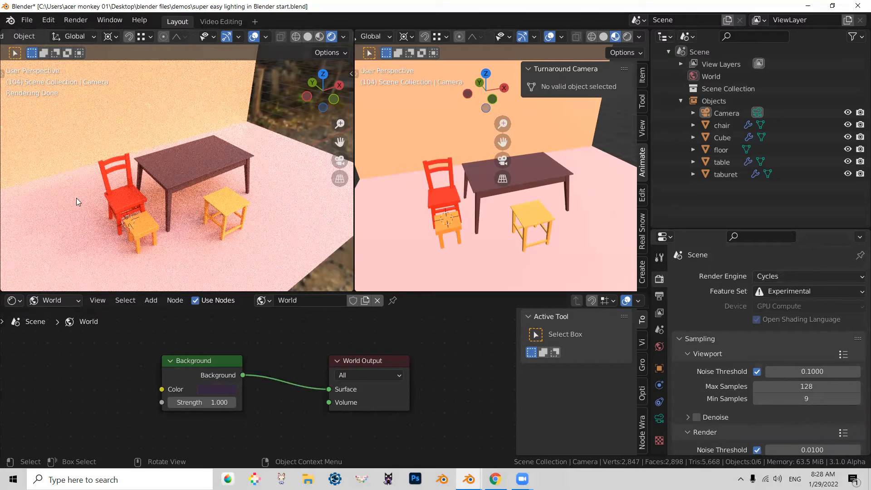
pyautogui.moveTo(342, 229)
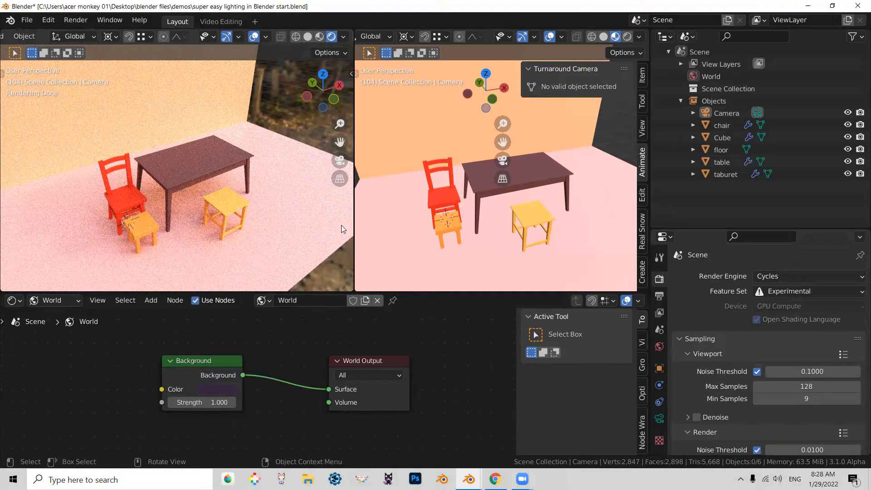
pyautogui.click(344, 37)
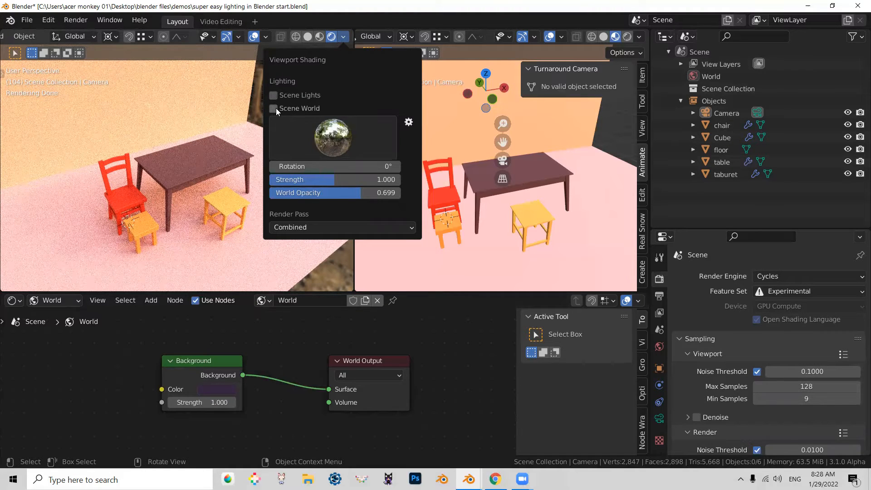
pyautogui.click(273, 108)
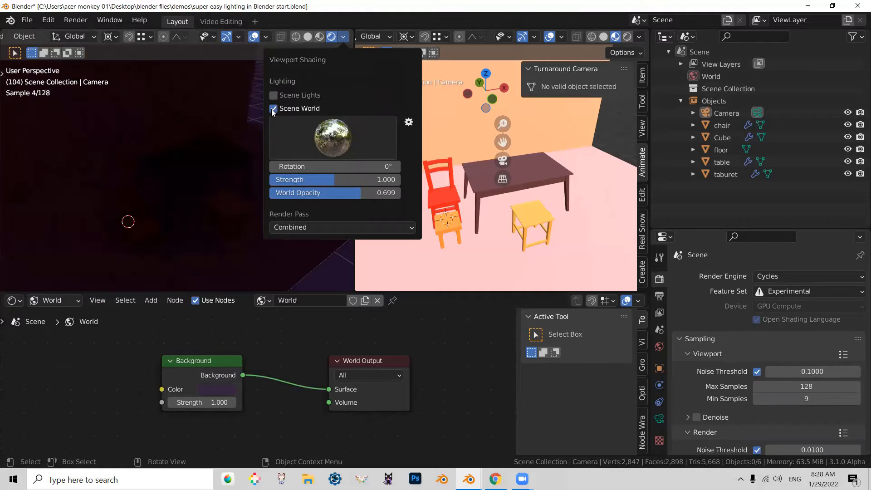
pyautogui.click(273, 94)
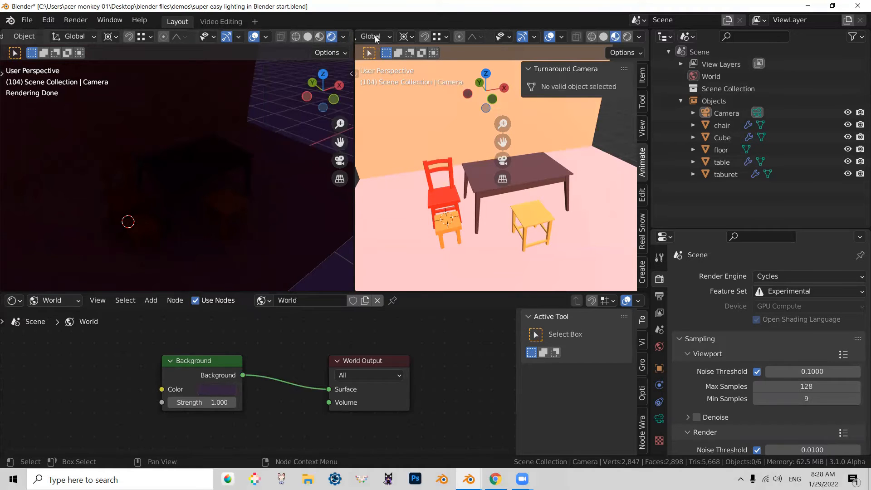
# Set output resolution to 30%, render a test frame, and close the render window.
pyautogui.click(343, 36)
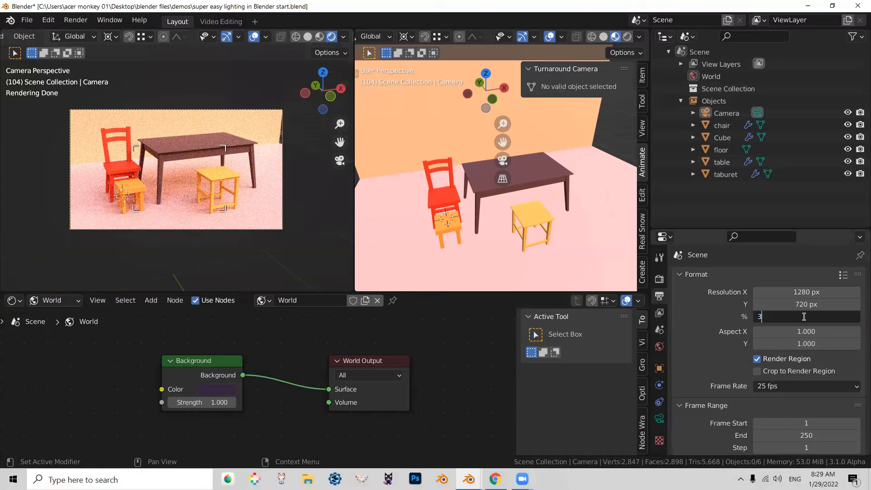
pyautogui.write('30%')
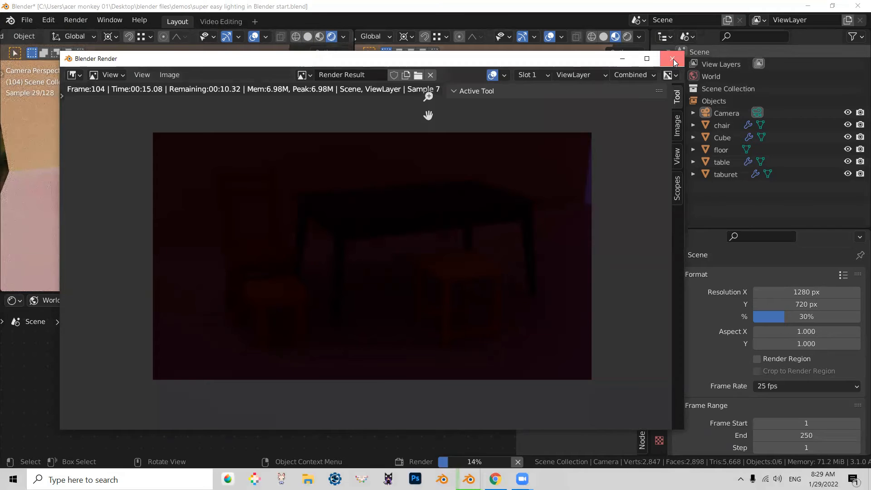
pyautogui.click(673, 59)
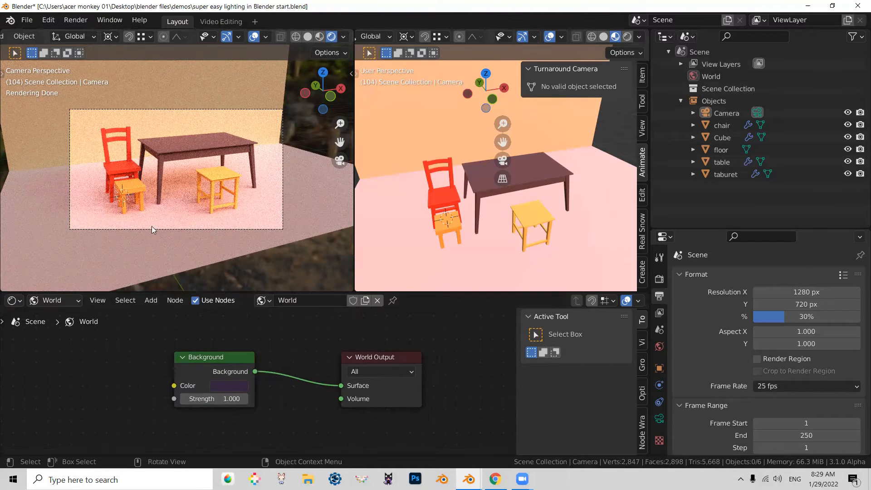
pyautogui.moveTo(311, 201)
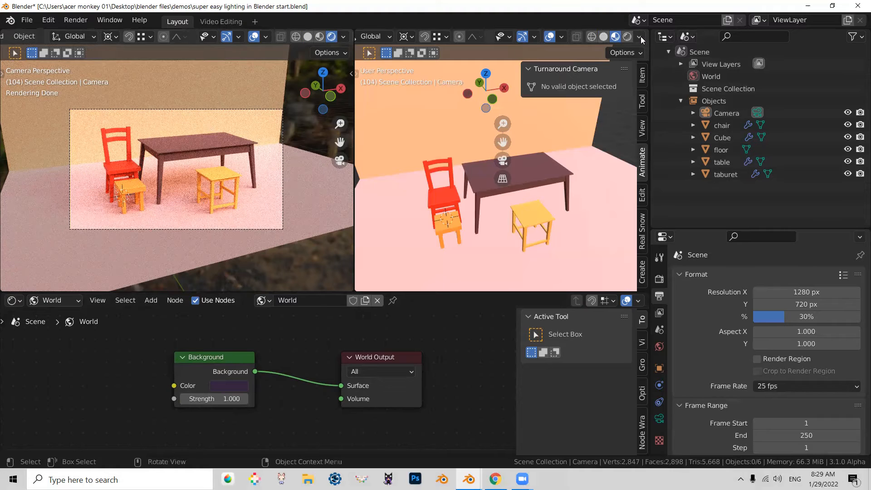
pyautogui.click(638, 37)
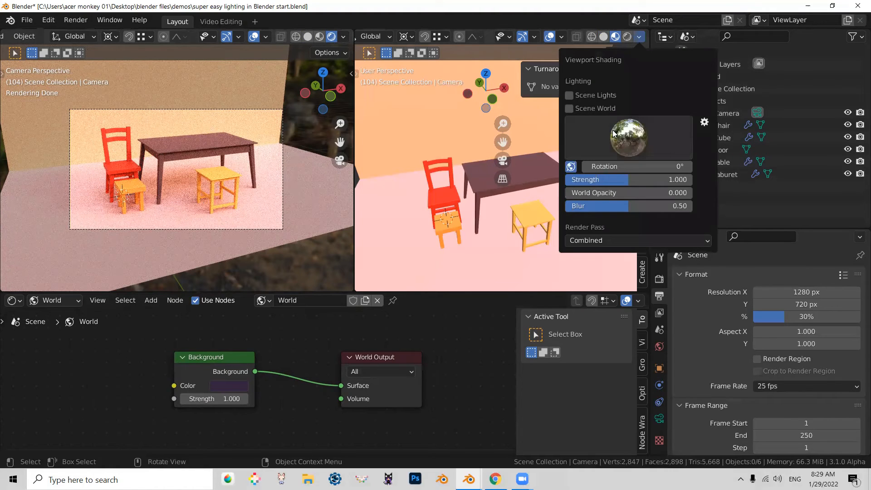
pyautogui.click(627, 137)
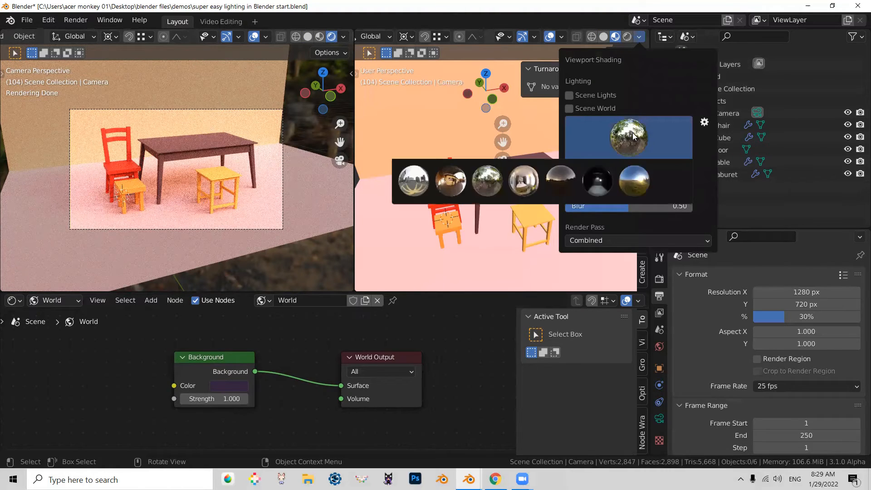
pyautogui.click(413, 181)
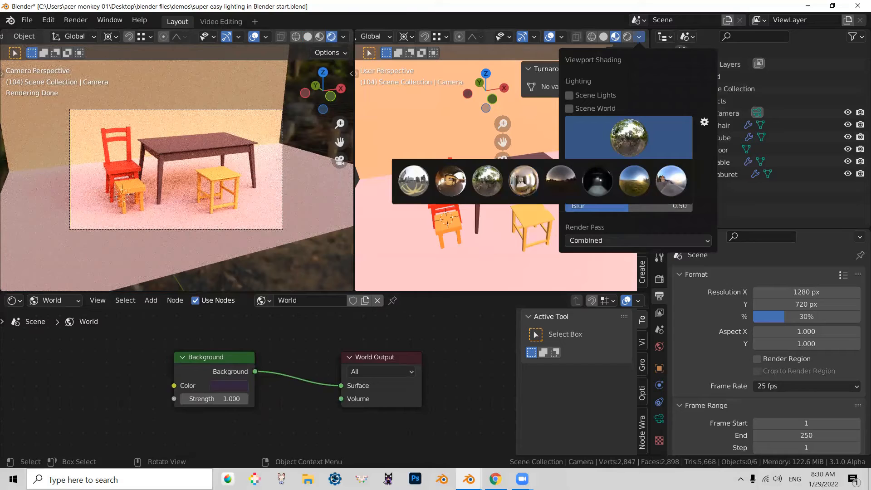
pyautogui.write('interior')
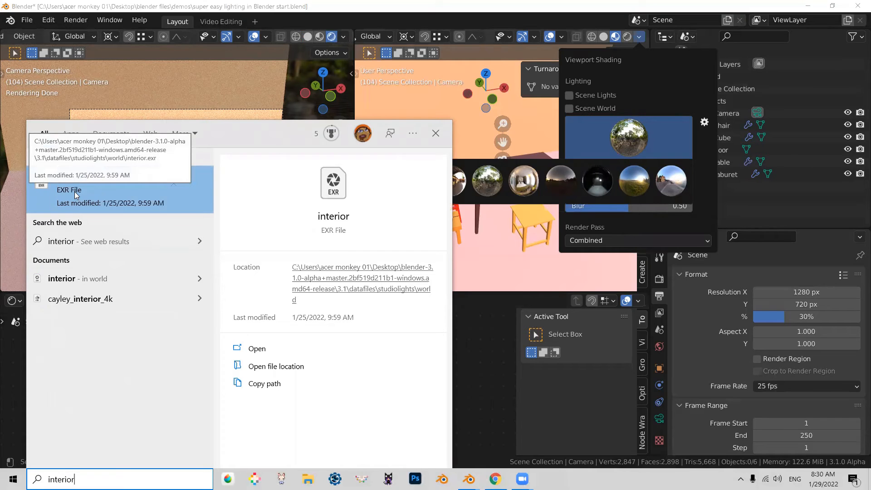
pyautogui.moveTo(270, 384)
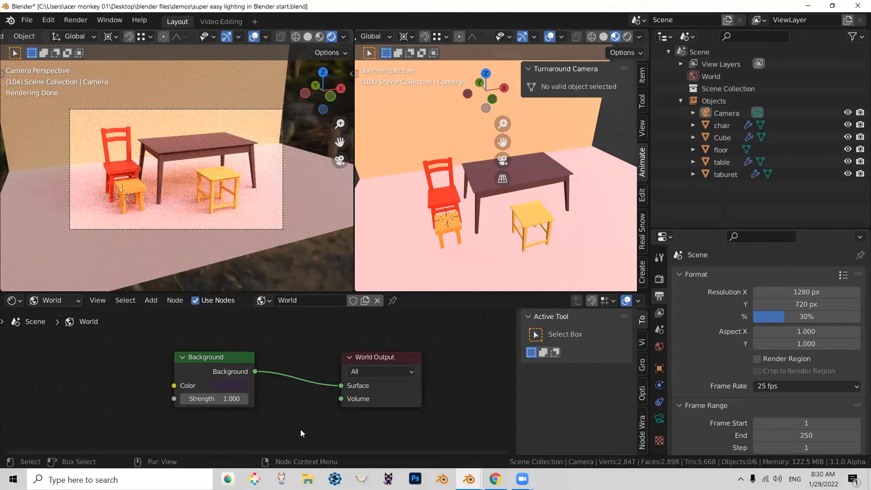
# Search Preferences add-ons for Node Wrangler, then select the world's Background node.
pyautogui.click(26, 20)
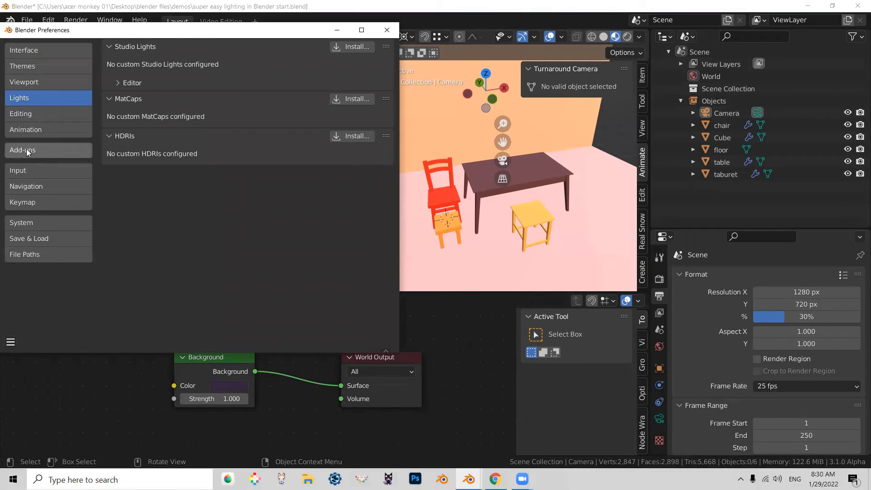
pyautogui.click(22, 150)
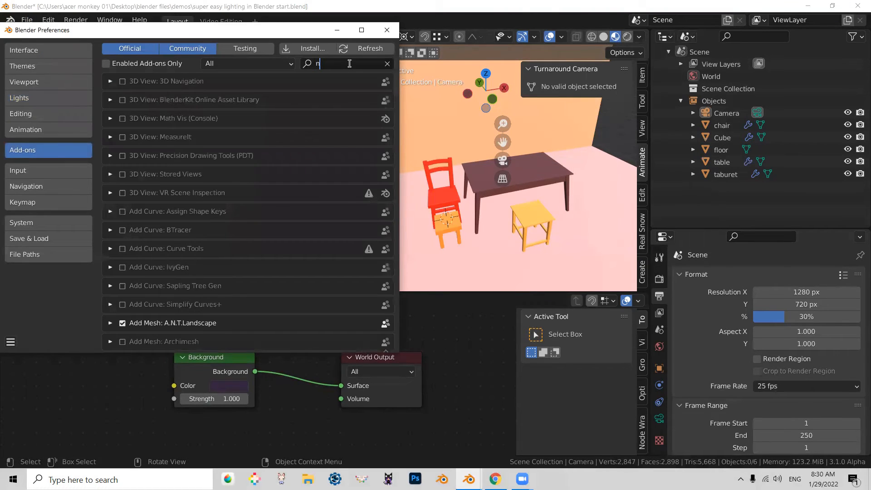
pyautogui.write('ode')
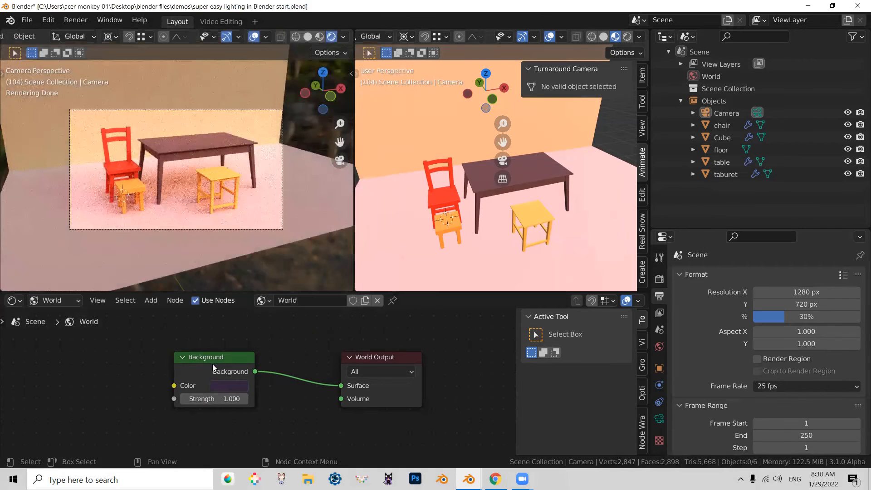
pyautogui.click(208, 356)
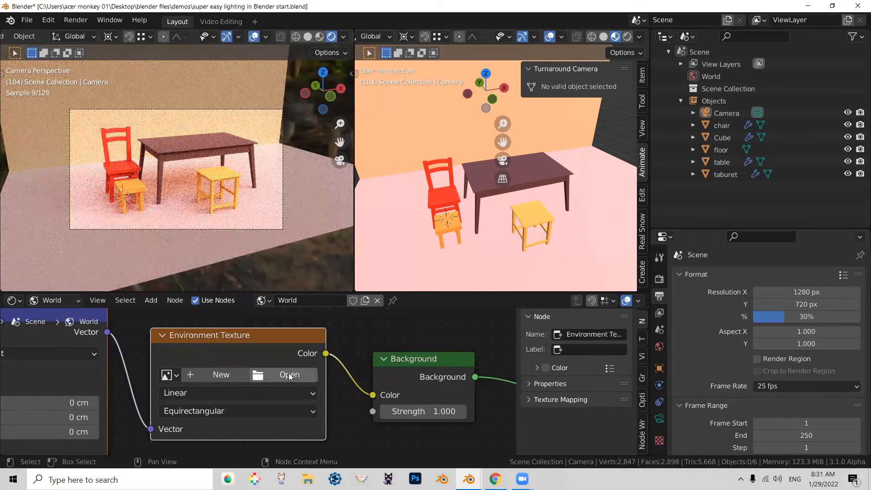
# Browse to the studiolights world folder and open forest.exr in the Environment Texture.
pyautogui.click(289, 374)
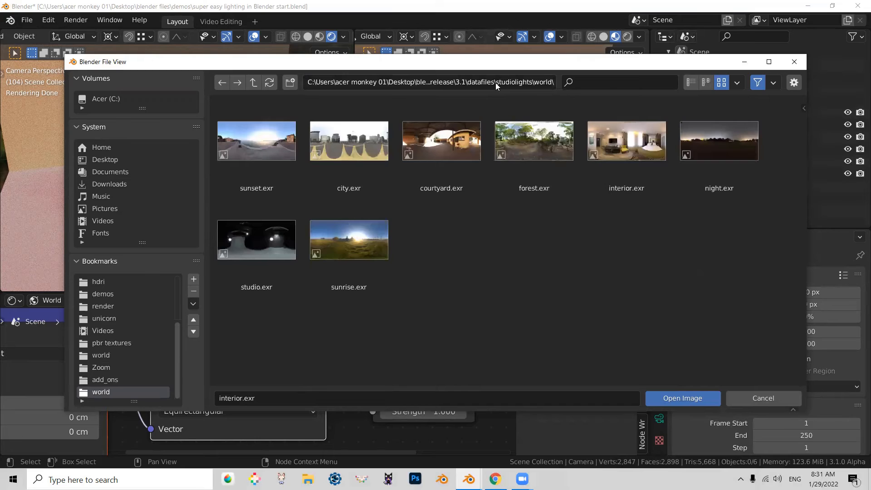
pyautogui.click(256, 141)
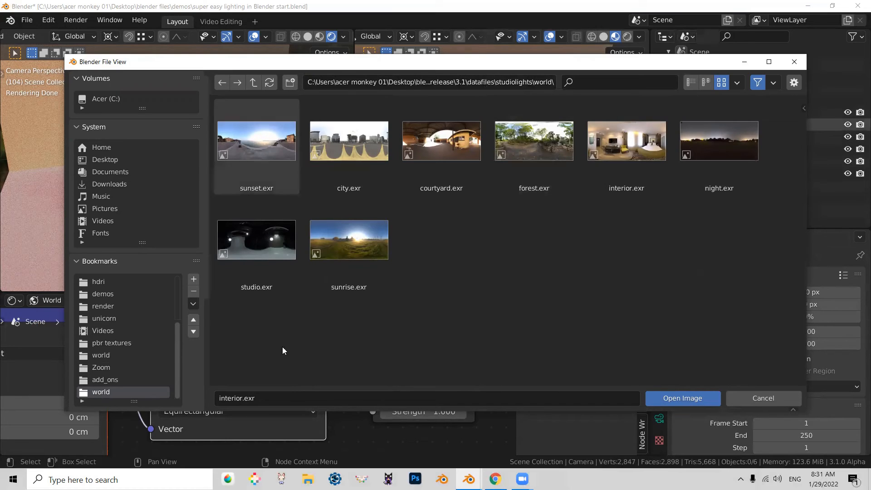
pyautogui.click(349, 141)
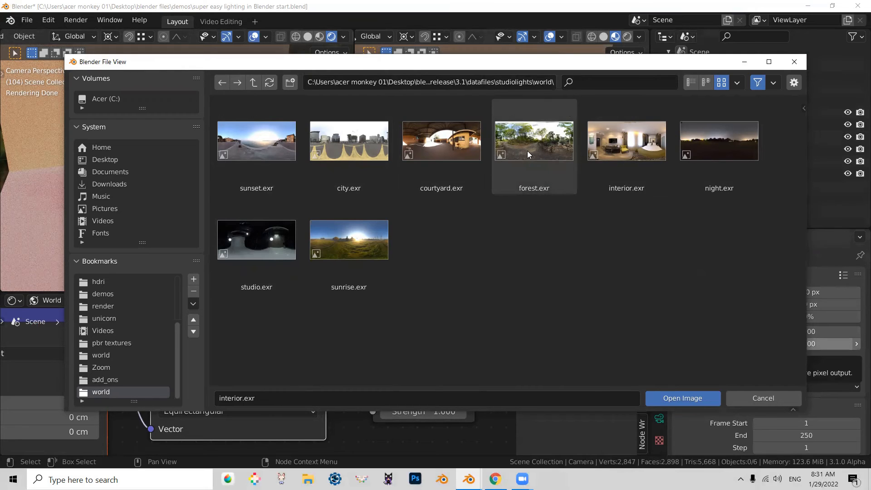
pyautogui.moveTo(538, 139)
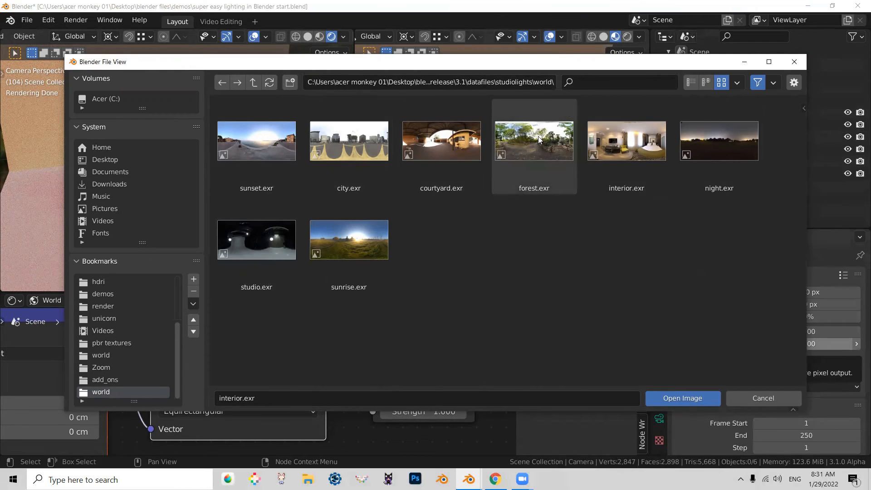
pyautogui.click(533, 141)
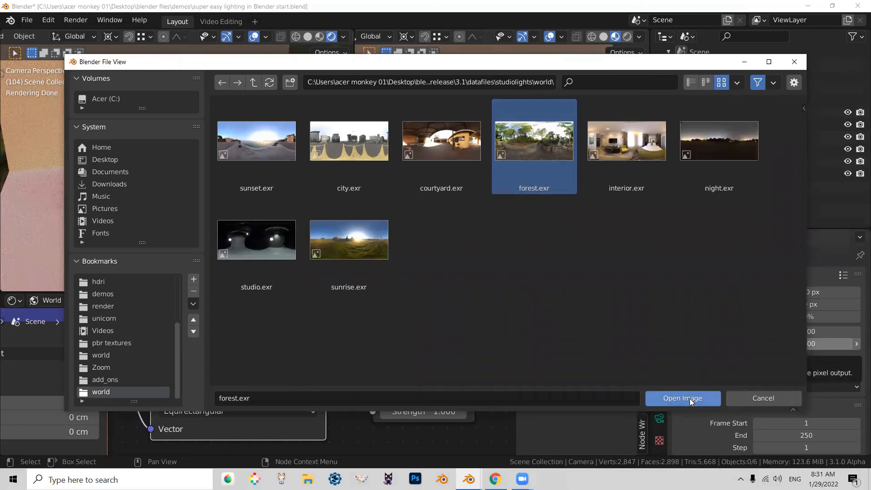
pyautogui.click(681, 398)
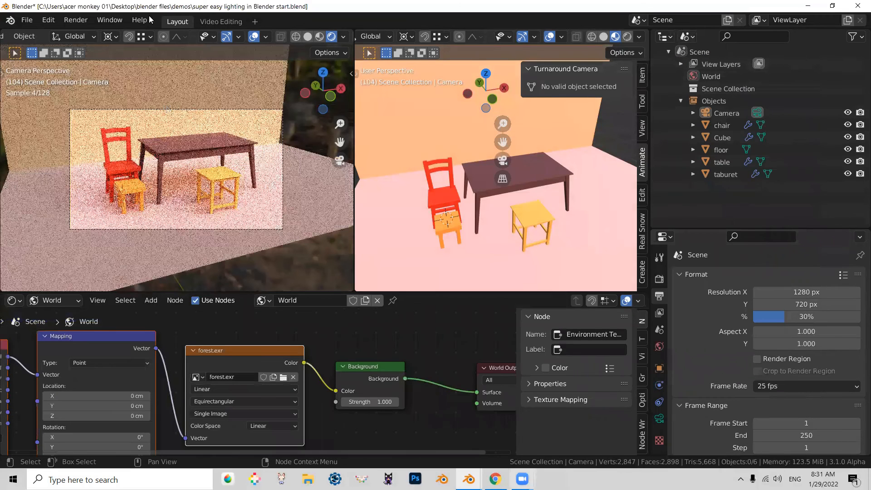